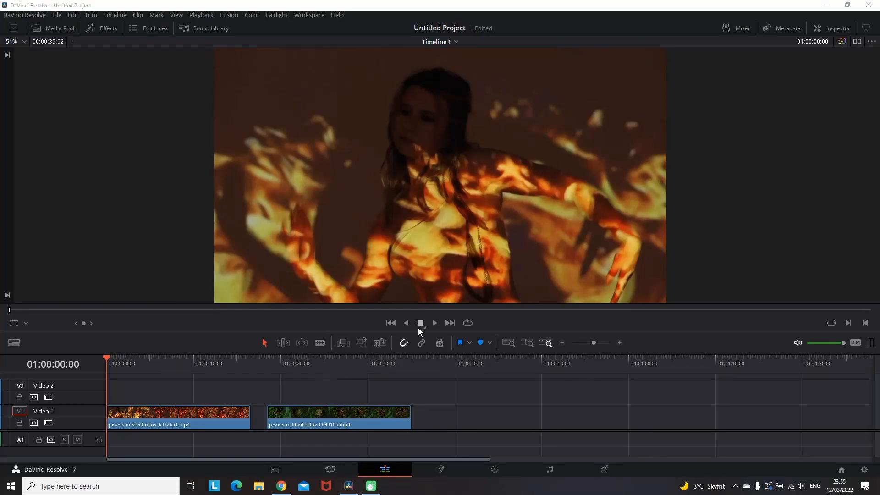
Place the kaleidoscope clip on Video 2 directly above the fire clip at the start
{"action": "left_click", "coordinate": [434, 323]}
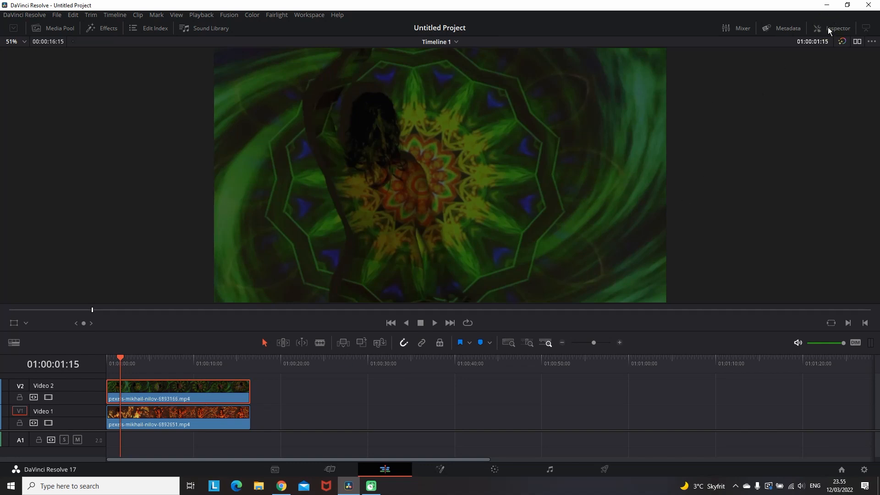
Set the kaleidoscope clip's Composite Mode to Screen and preview the blend
{"action": "left_click", "coordinate": [836, 28]}
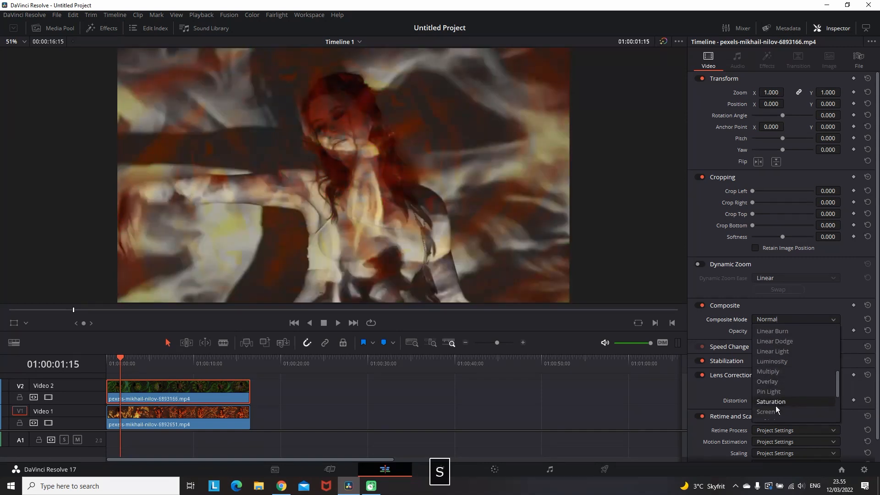
{"action": "left_click", "coordinate": [765, 412]}
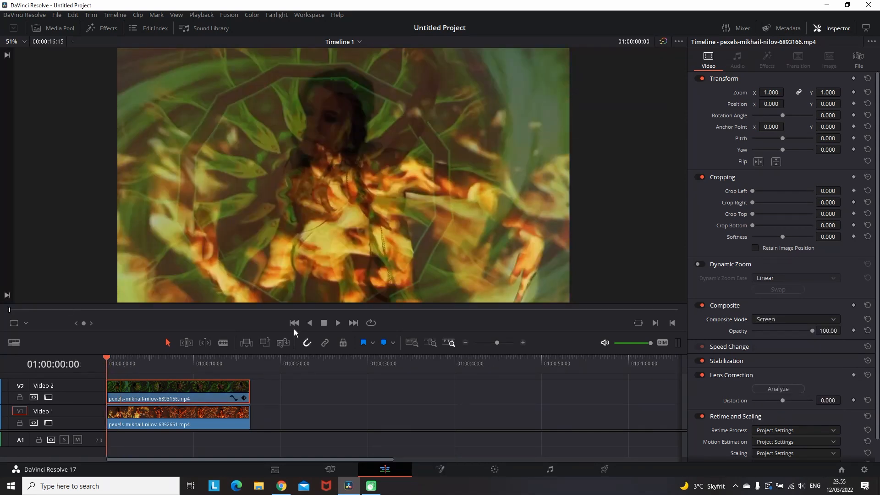
{"action": "left_click", "coordinate": [337, 323]}
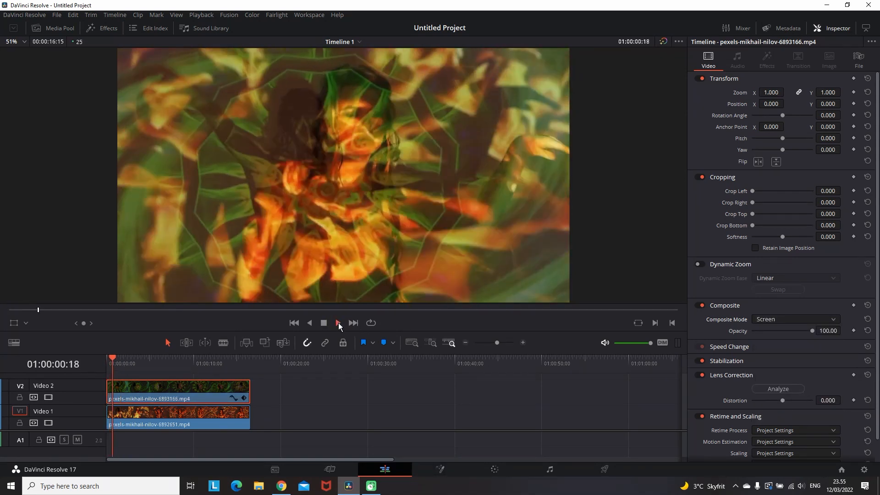
{"action": "left_click", "coordinate": [337, 323]}
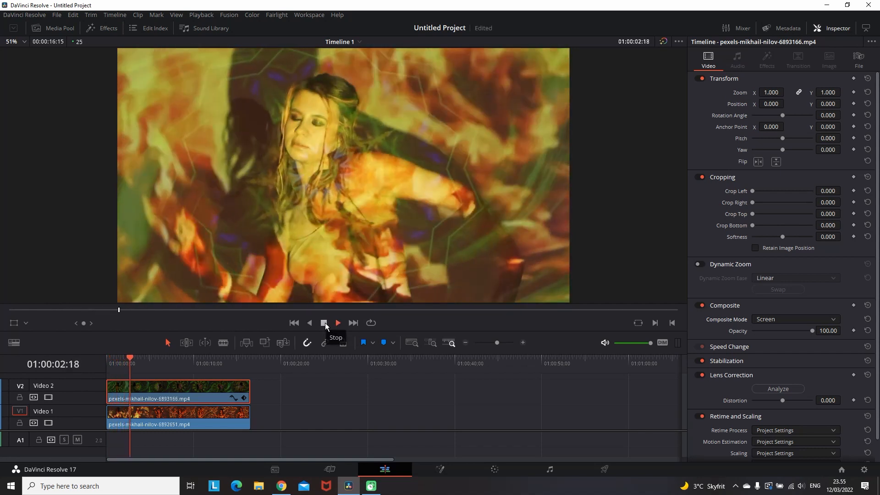
Lower the kaleidoscope clip's opacity to 60 and preview the softer blend
{"action": "left_click", "coordinate": [337, 323]}
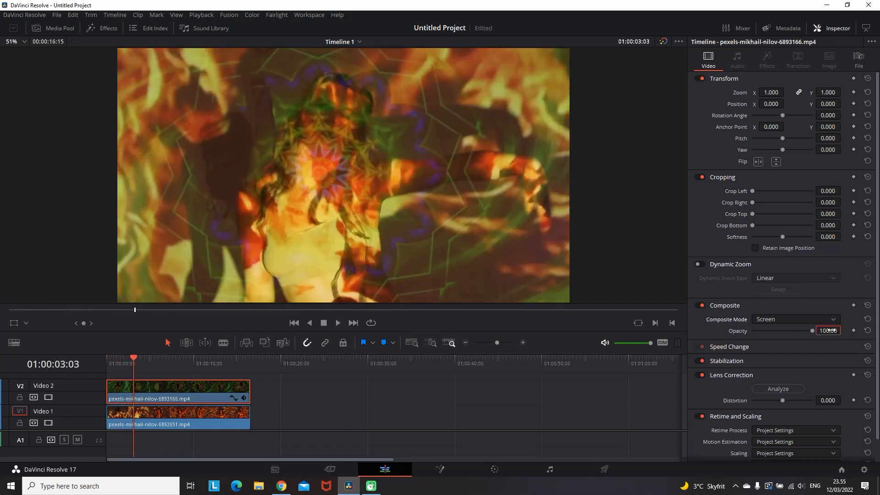
{"action": "type", "text": "60"}
{"action": "key", "text": "Enter"}
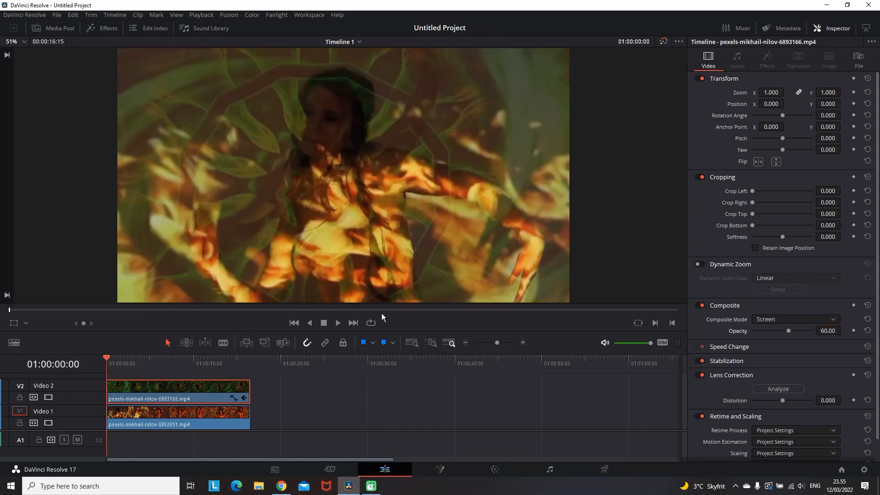
{"action": "left_click", "coordinate": [337, 322]}
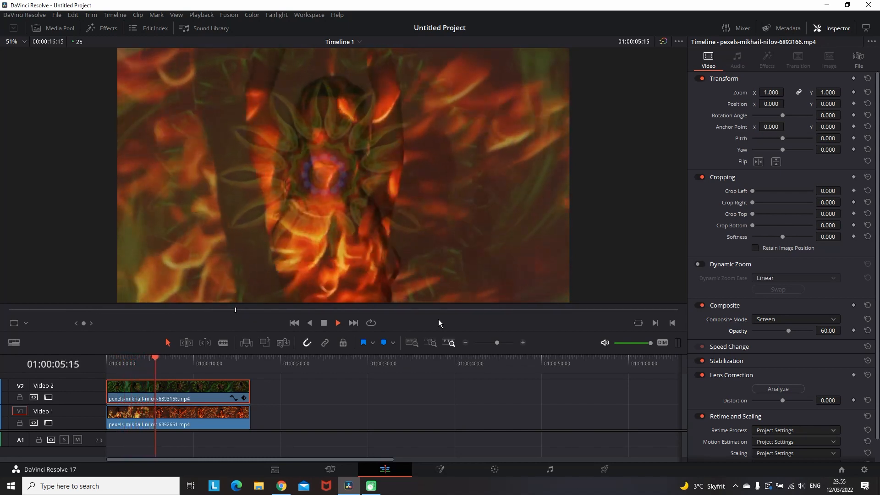
{"action": "key", "text": "space"}
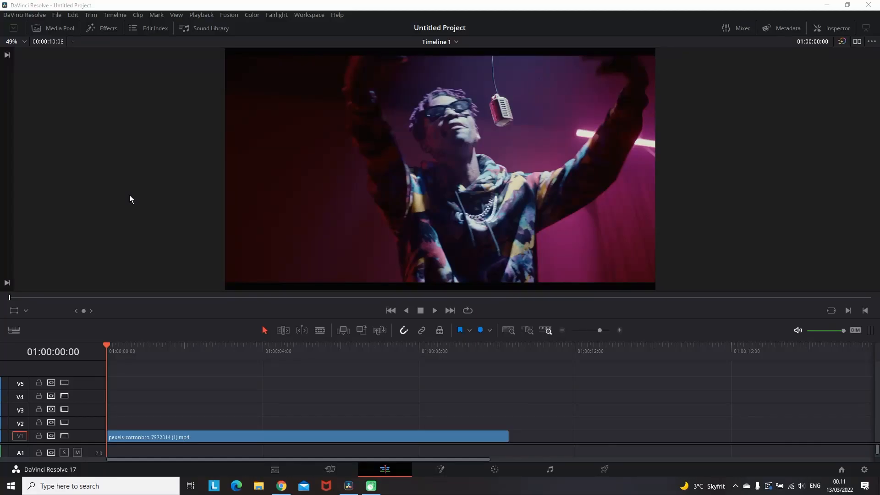
Stop singer clip playback at the two-second point
{"action": "left_click", "coordinate": [434, 309]}
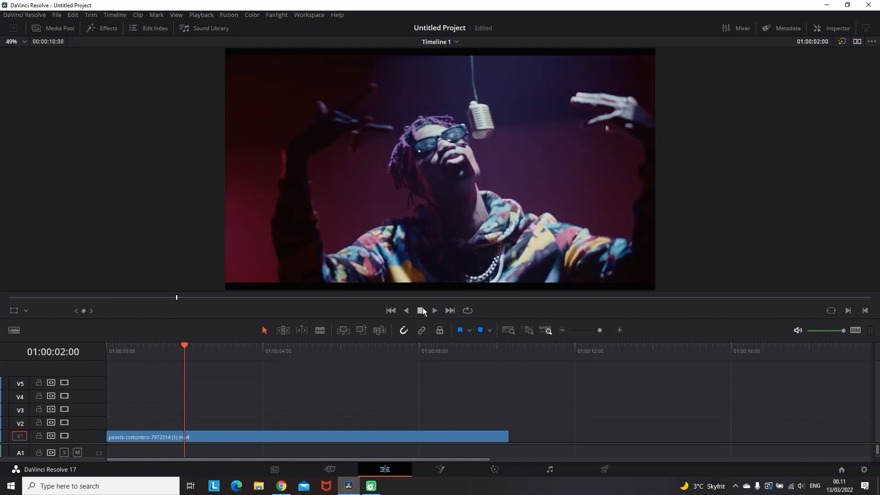
{"action": "mouse_move", "coordinate": [385, 259]}
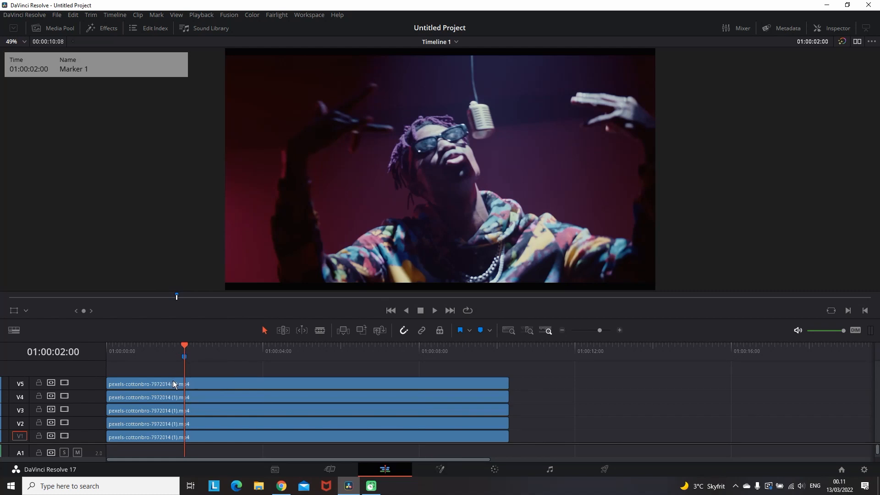
{"action": "mouse_move", "coordinate": [185, 350]}
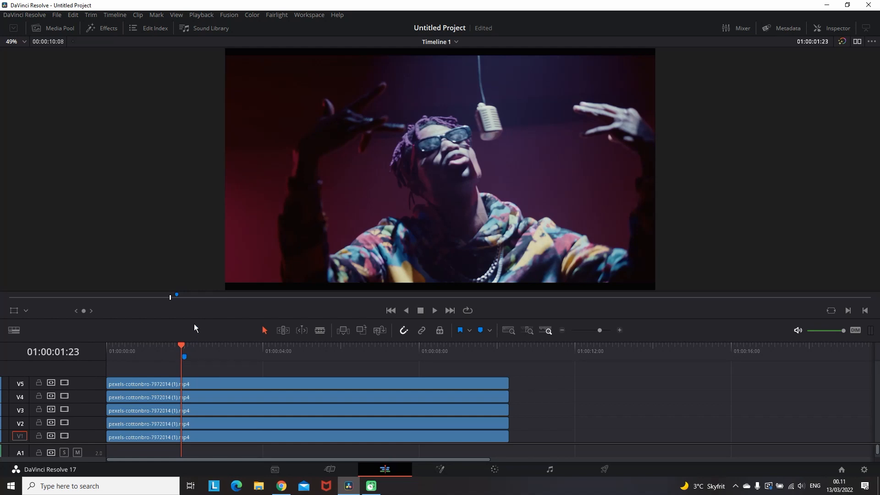
Split the top copy near the two-second marker and remove its opening piece
{"action": "key", "text": "ctrl+b"}
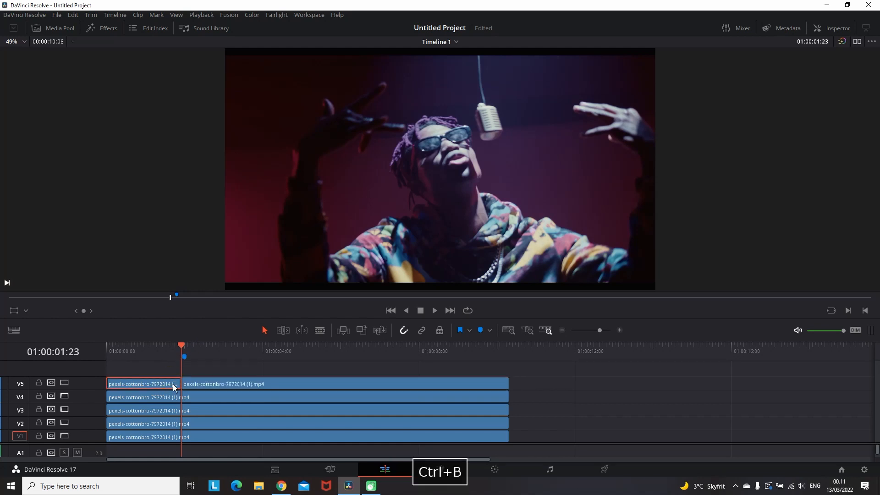
{"action": "key", "text": "ctrl+b"}
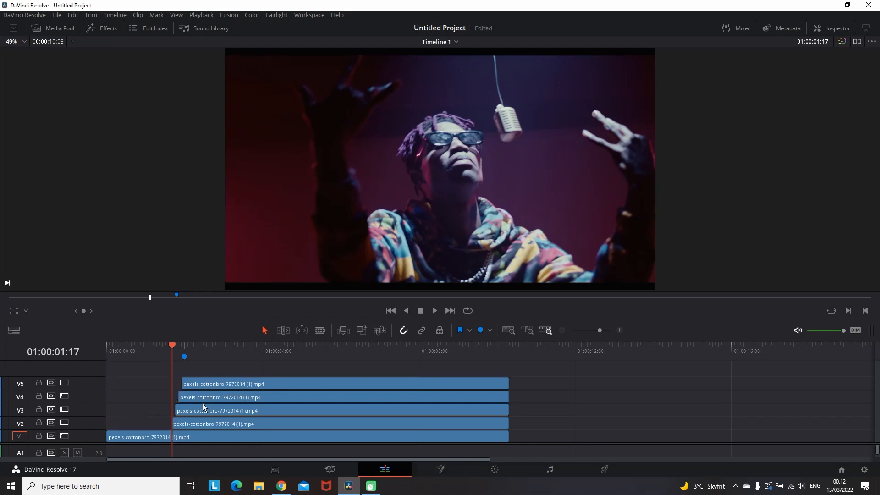
Split the fourth- and second-track copies at staggered frames and delete the remainders
{"action": "left_click", "coordinate": [185, 345]}
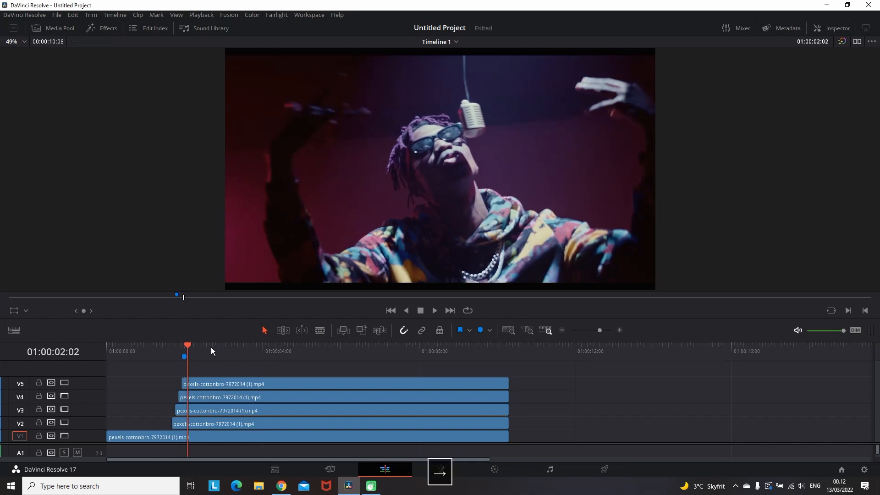
{"action": "left_click", "coordinate": [342, 384]}
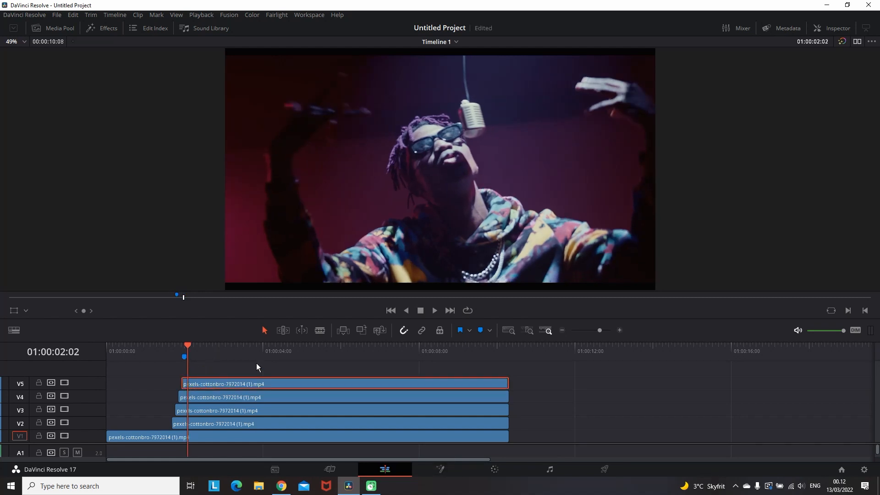
{"action": "left_click", "coordinate": [235, 397]}
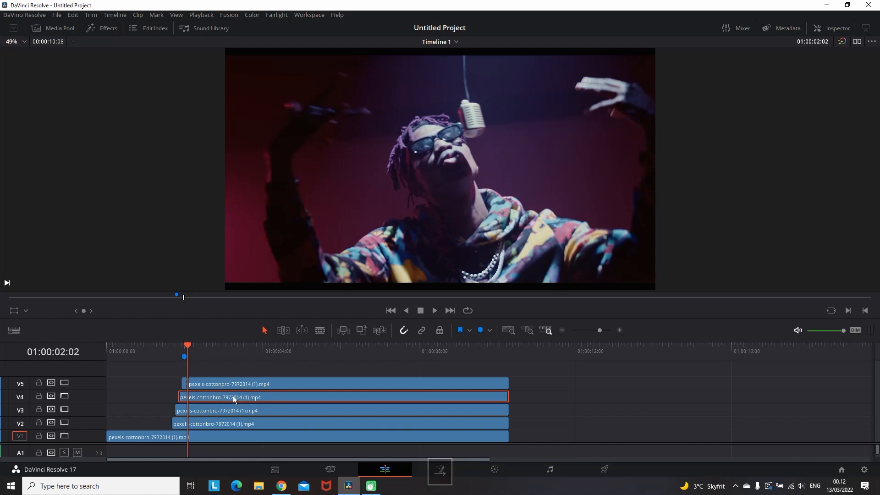
{"action": "key", "text": "ctrl+b"}
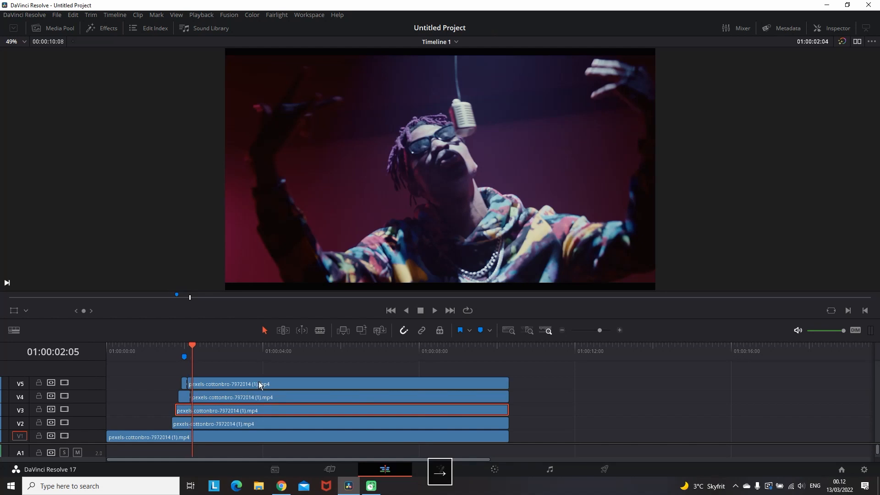
{"action": "key", "text": "ctrl+b"}
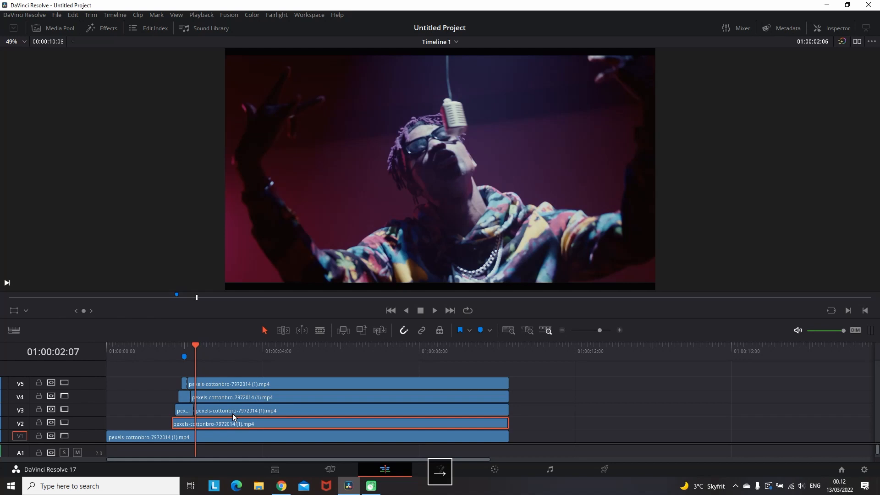
{"action": "key", "text": "ctrl+b"}
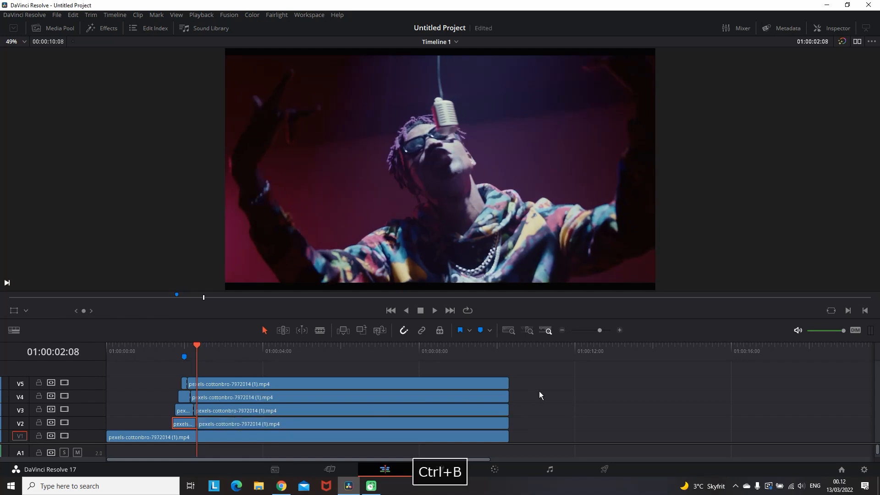
{"action": "key", "text": "Backspace"}
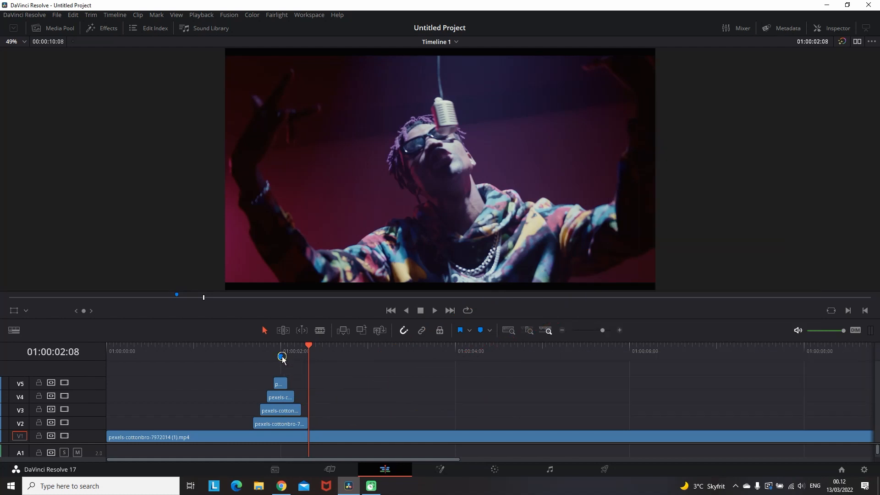
Select the Video 2 slice, turn off a video track, and open the Inspector
{"action": "key", "text": "backspace"}
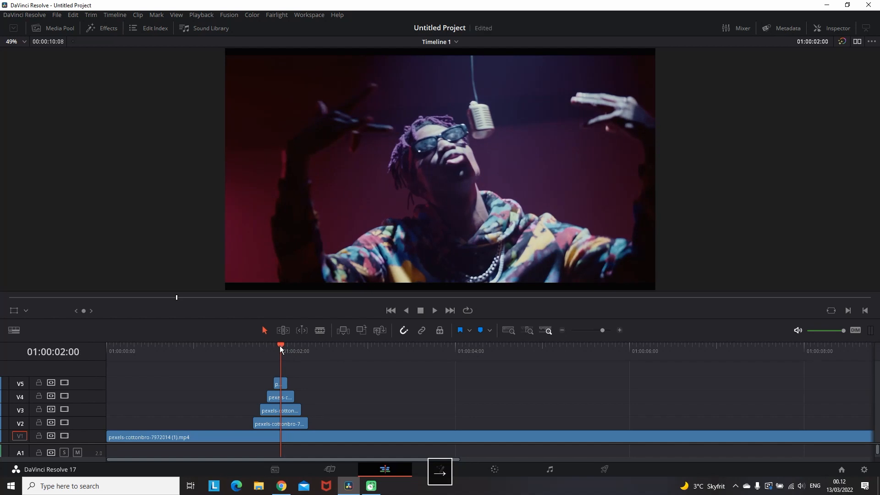
{"action": "left_click", "coordinate": [279, 423]}
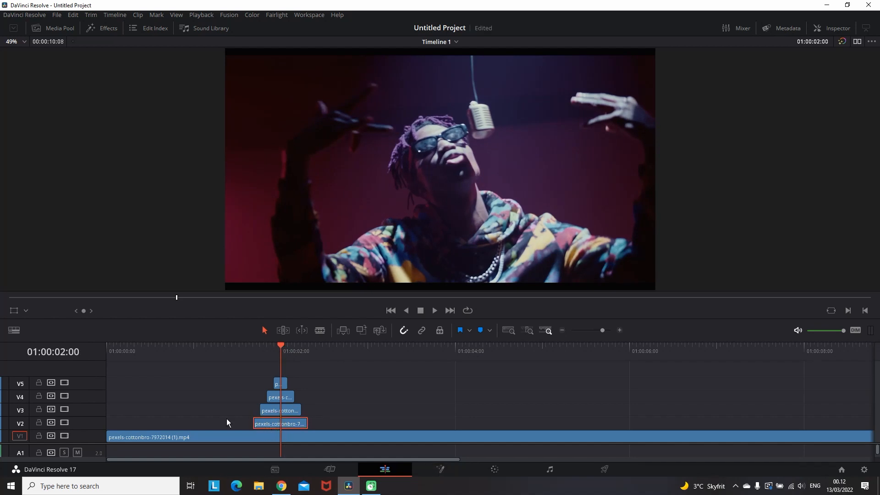
{"action": "mouse_move", "coordinate": [64, 409]}
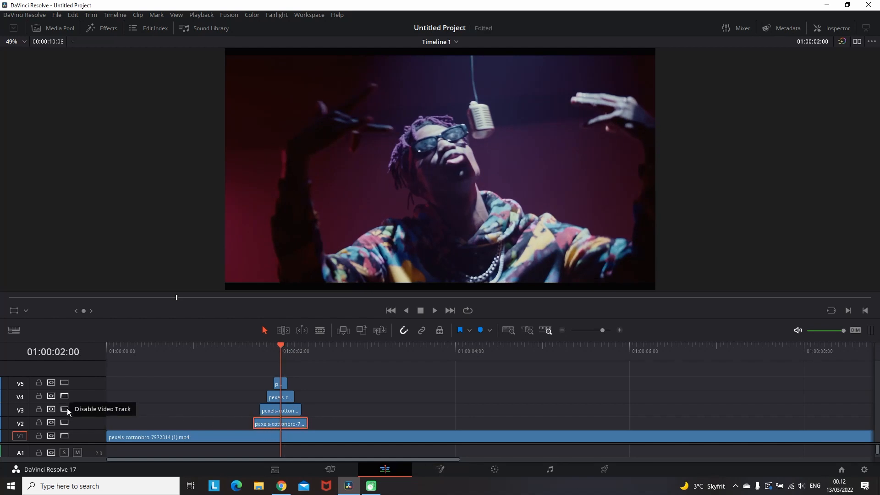
{"action": "left_click", "coordinate": [64, 408]}
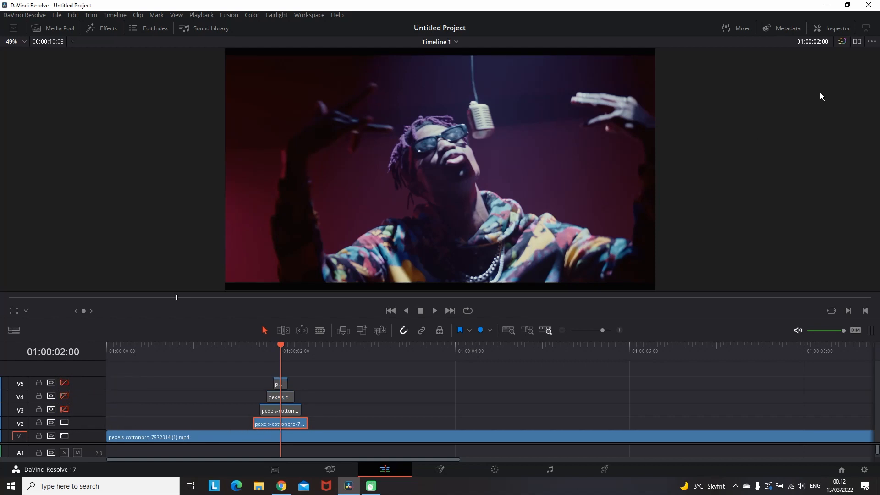
{"action": "left_click", "coordinate": [835, 28]}
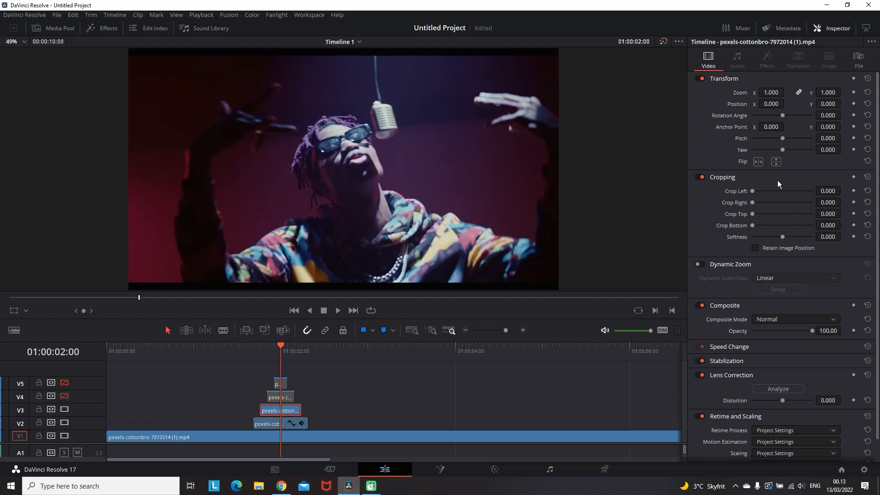
Enter a 0.620 zoom value, raise the fourth-track copy's zoom, and preview the stack
{"action": "type", "text": "0.620"}
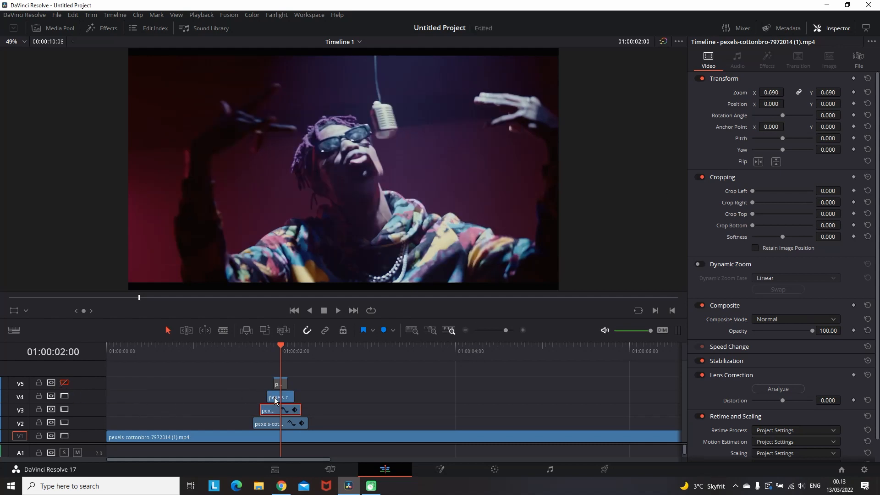
{"action": "left_click", "coordinate": [279, 396]}
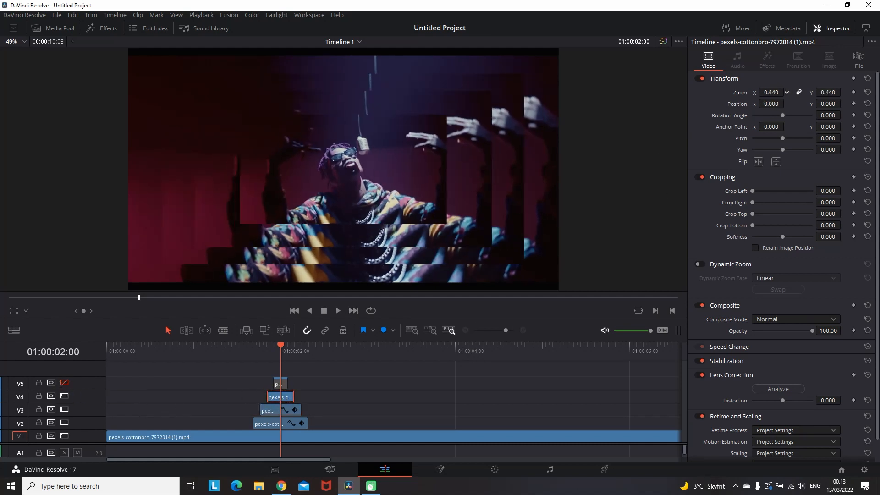
{"action": "left_click", "coordinate": [786, 91]}
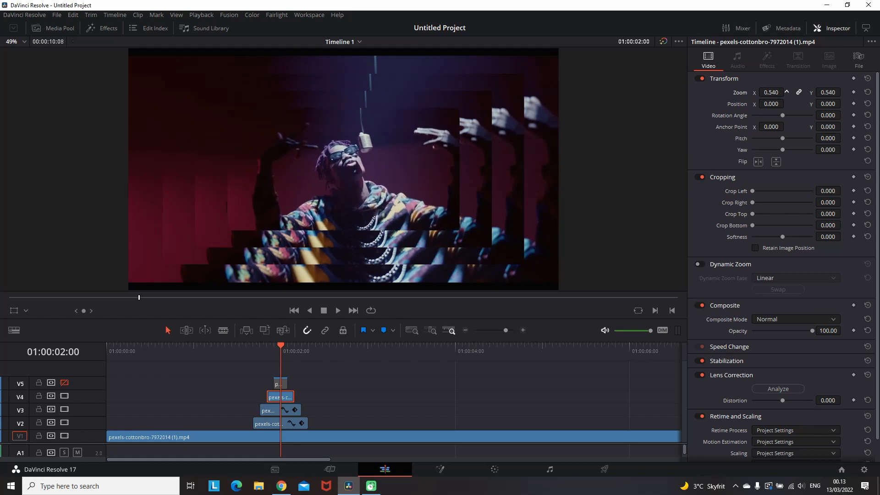
{"action": "left_click", "coordinate": [786, 92]}
{"action": "type", "text": "0.430"}
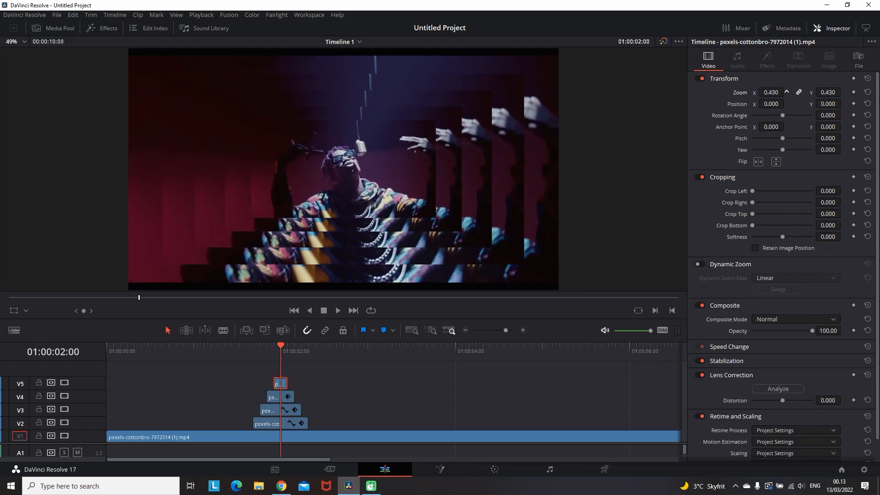
{"action": "left_click", "coordinate": [786, 92]}
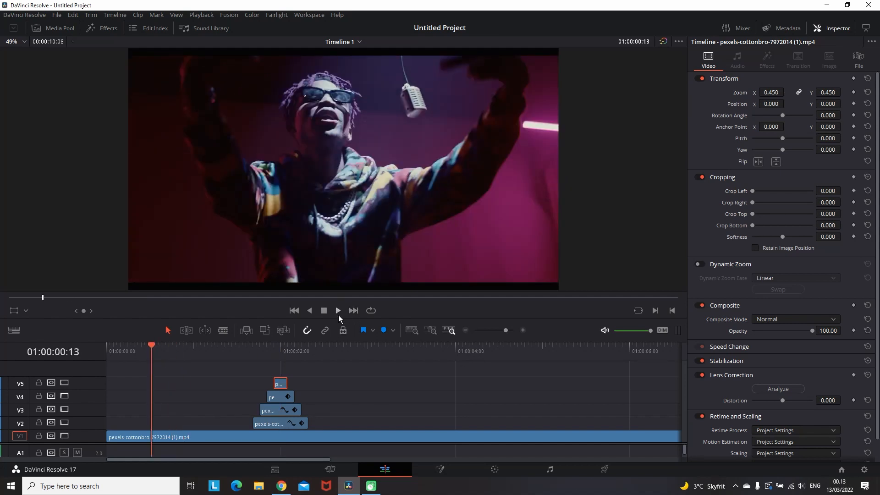
{"action": "left_click", "coordinate": [337, 310]}
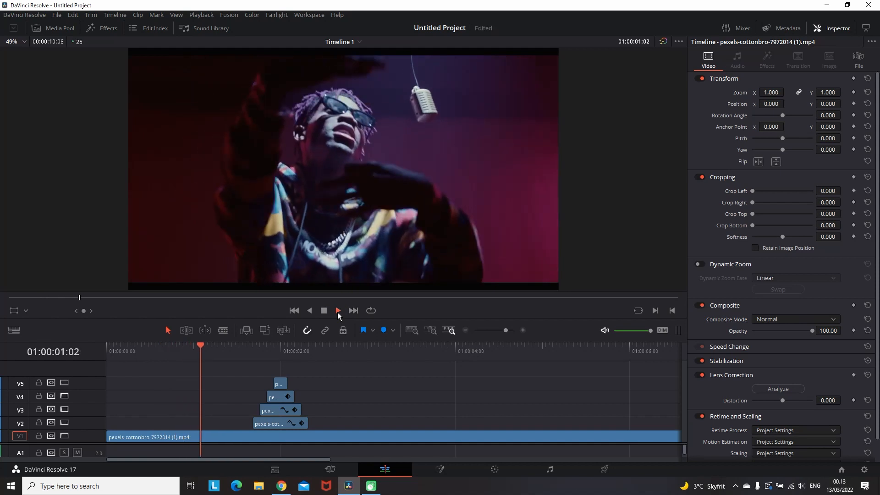
{"action": "left_click", "coordinate": [337, 309]}
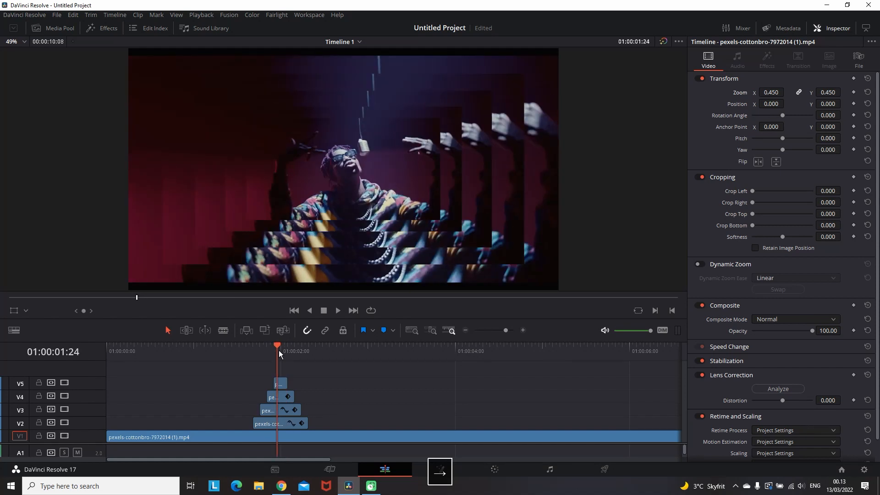
{"action": "mouse_move", "coordinate": [325, 416]}
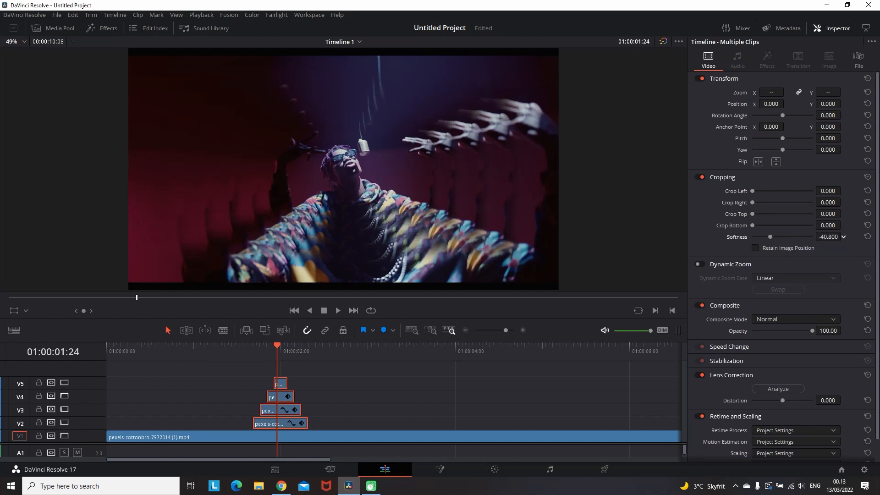
Preview the soft-edged singer copies and hide the Inspector panel
{"action": "left_click", "coordinate": [337, 311]}
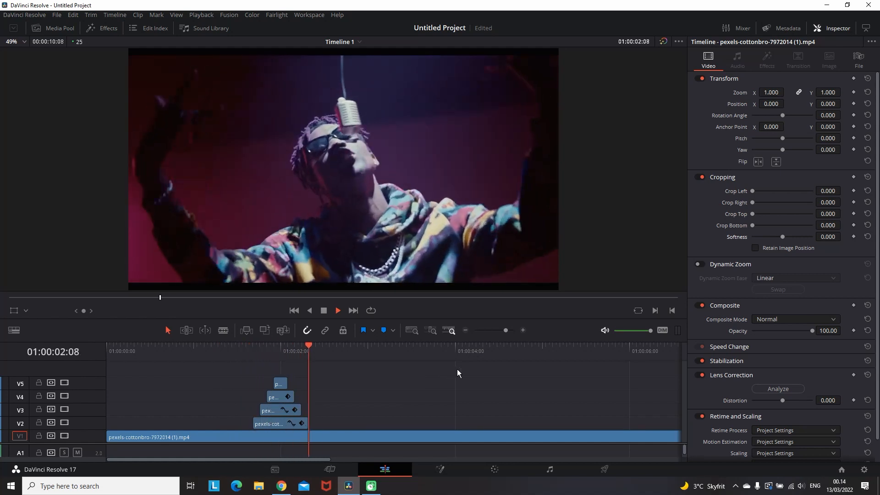
{"action": "left_click", "coordinate": [323, 310]}
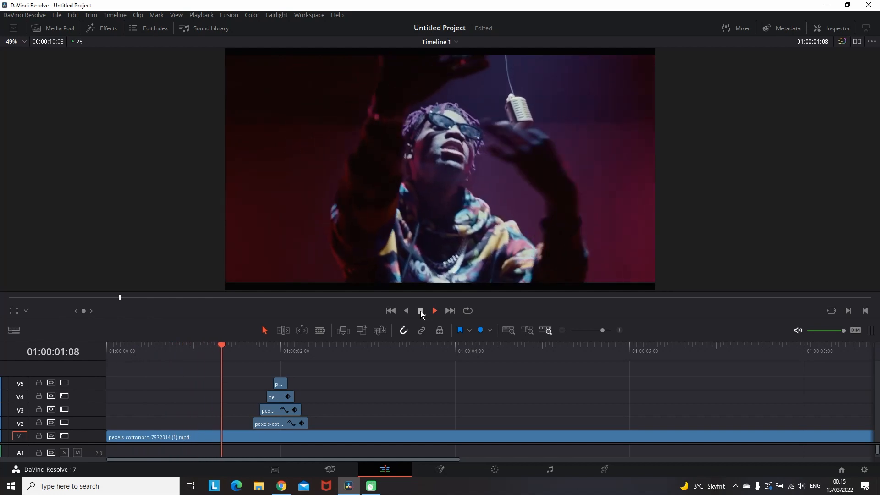
Blade the singer clip into tiny slices, delete alternating ones, and replay from the start
{"action": "left_click", "coordinate": [435, 311]}
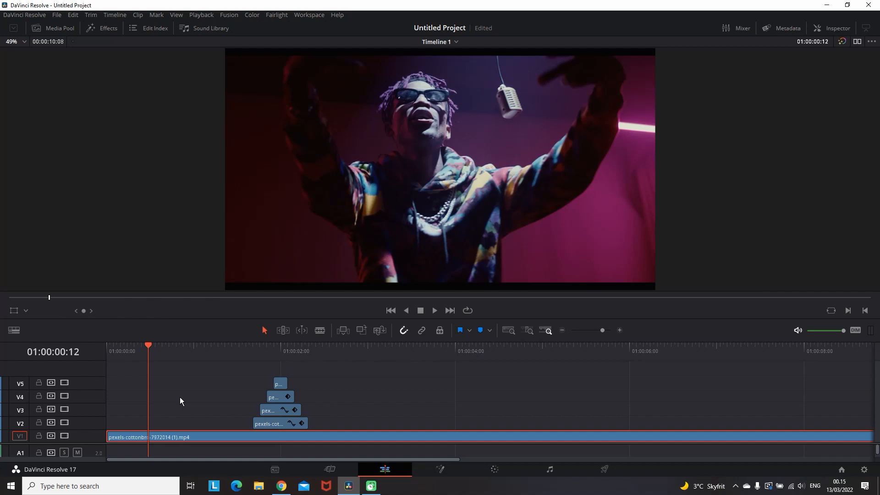
{"action": "key", "text": "Ctrl+b"}
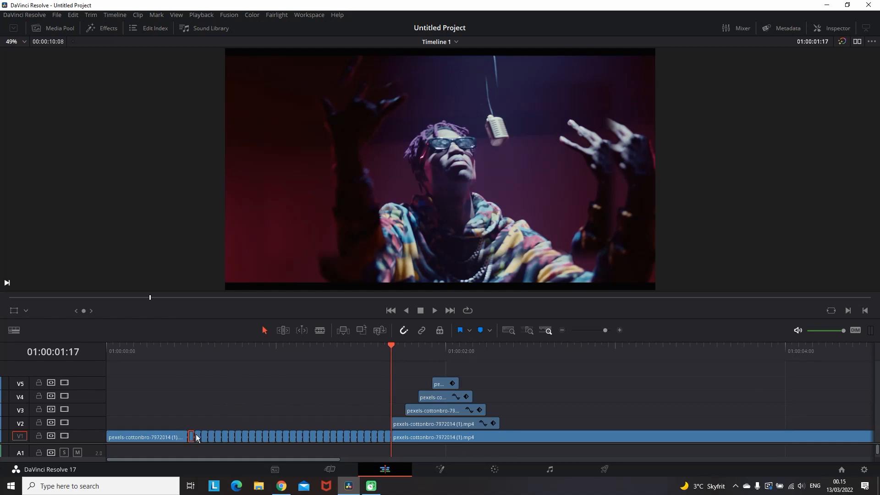
{"action": "key", "text": "backspace"}
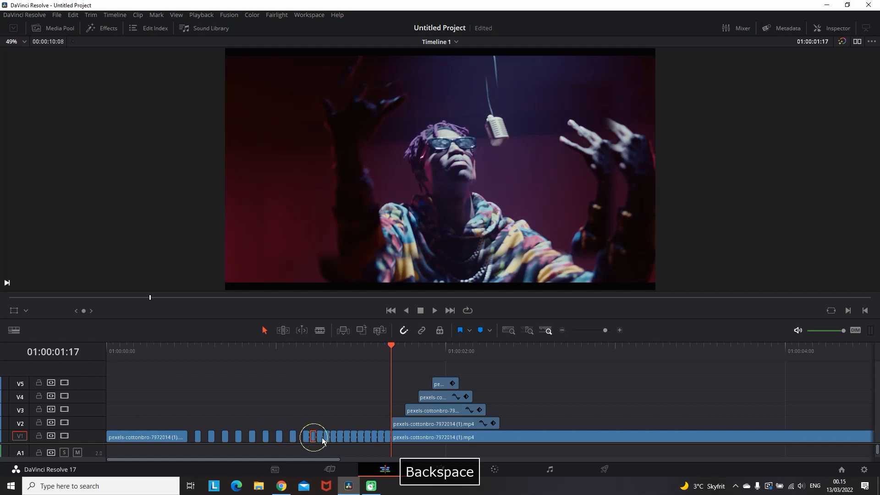
{"action": "key", "text": "backspace"}
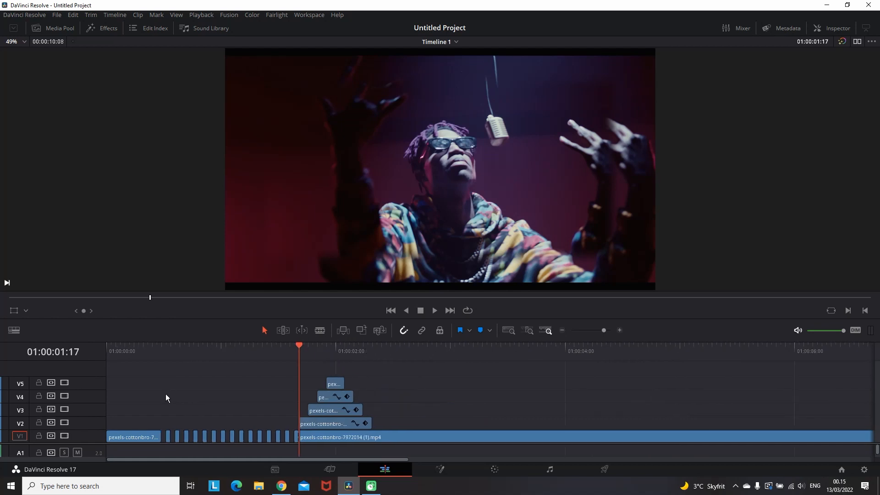
{"action": "left_click", "coordinate": [390, 311]}
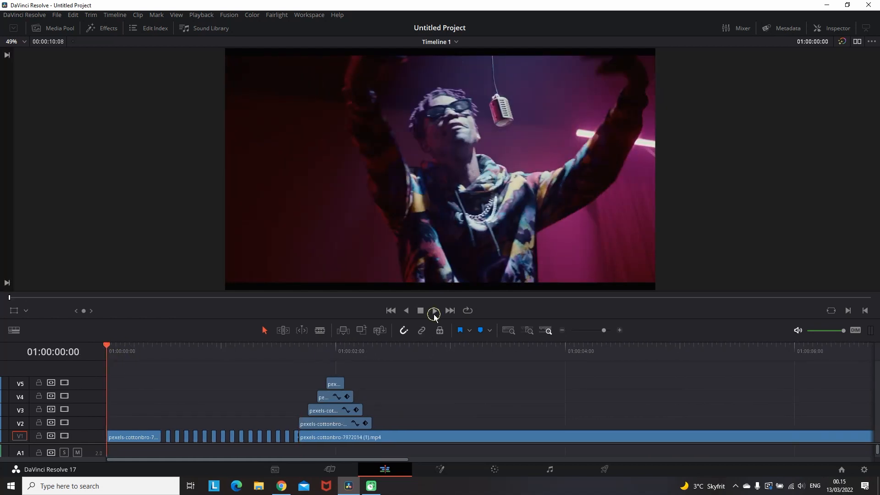
{"action": "left_click", "coordinate": [434, 311]}
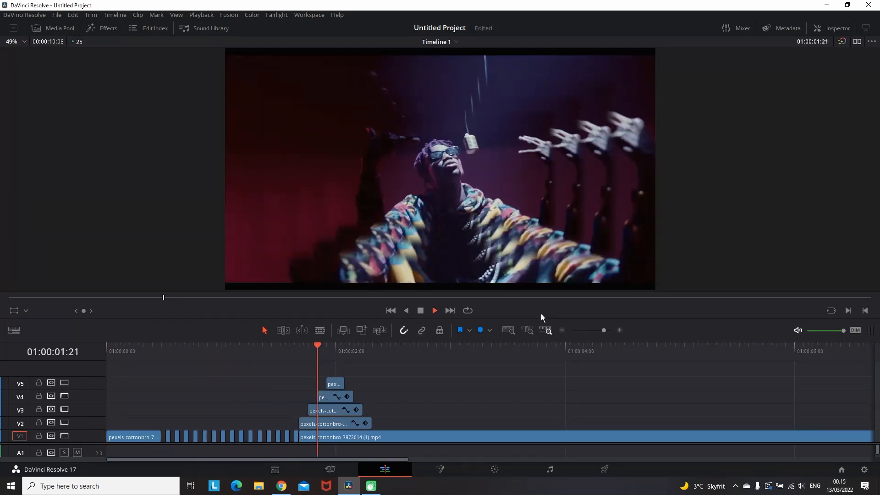
{"action": "left_click", "coordinate": [434, 310]}
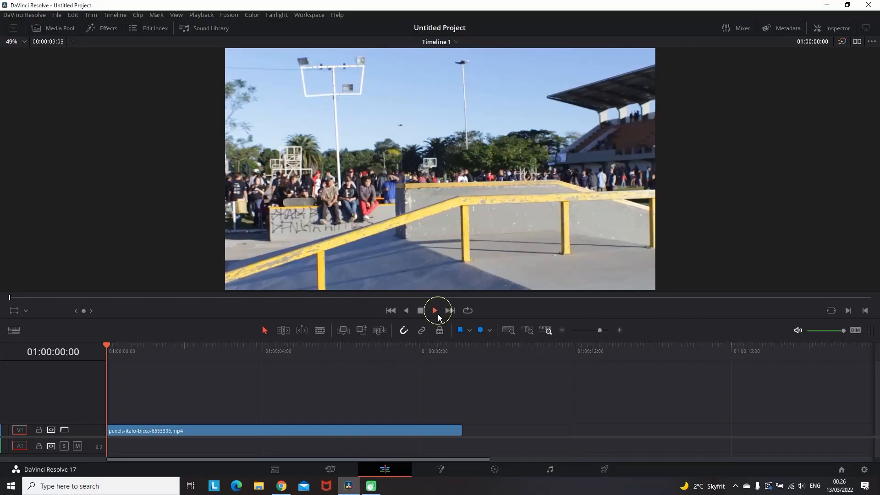
Cut the skateboard clip at the trick and mark where the repeated piece goes
{"action": "left_click", "coordinate": [435, 310]}
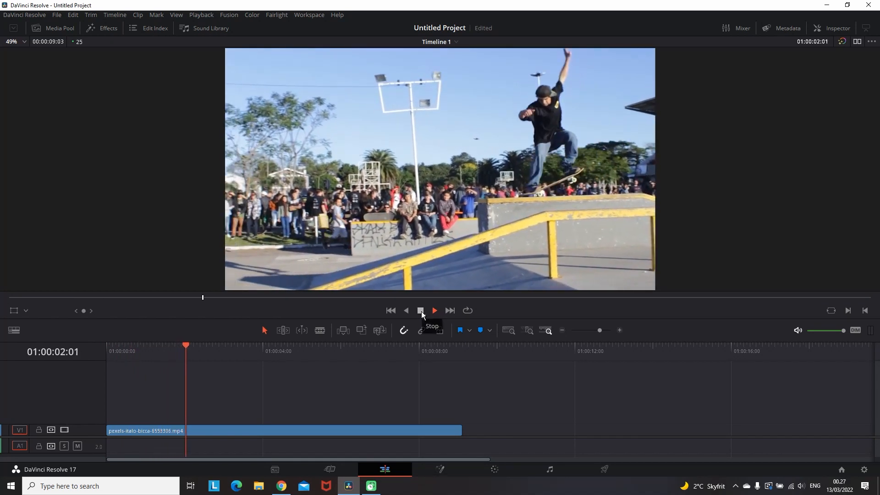
{"action": "left_click", "coordinate": [420, 310]}
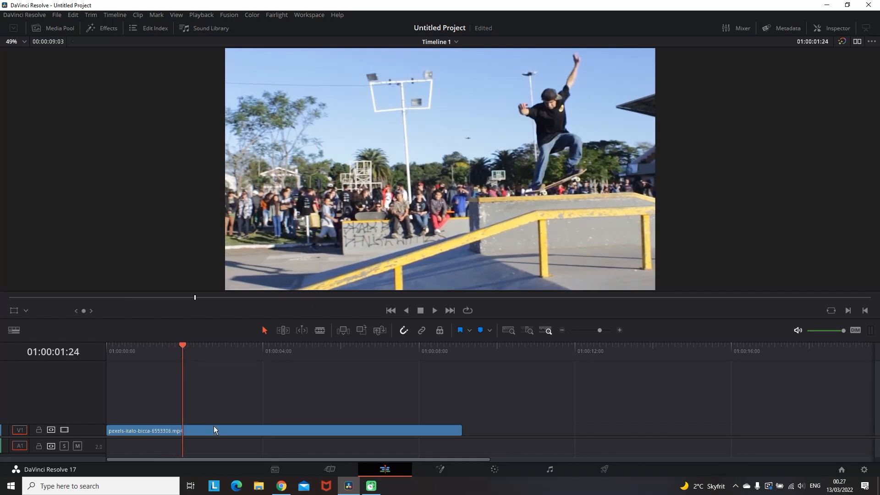
{"action": "key", "text": "ctrl+b"}
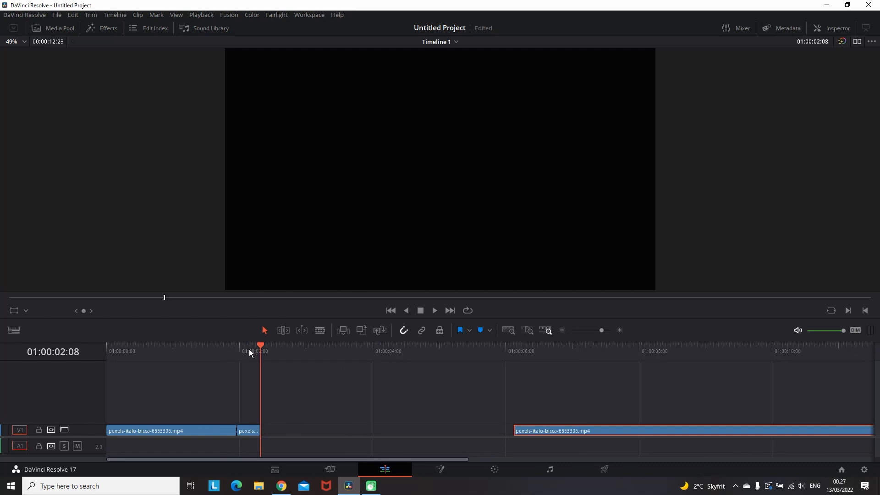
{"action": "left_click", "coordinate": [248, 431]}
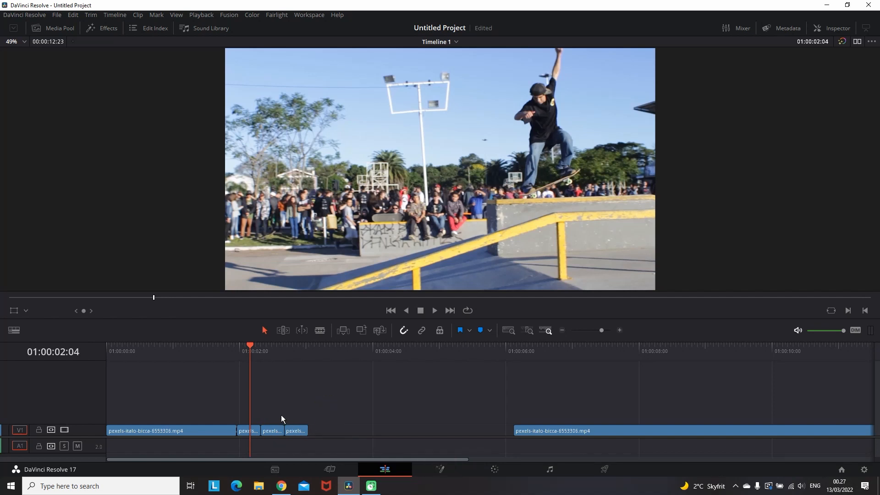
Set the middle repeated skateboard copy to Reverse Speed in Change Clip Speed
{"action": "right_click", "coordinate": [275, 431]}
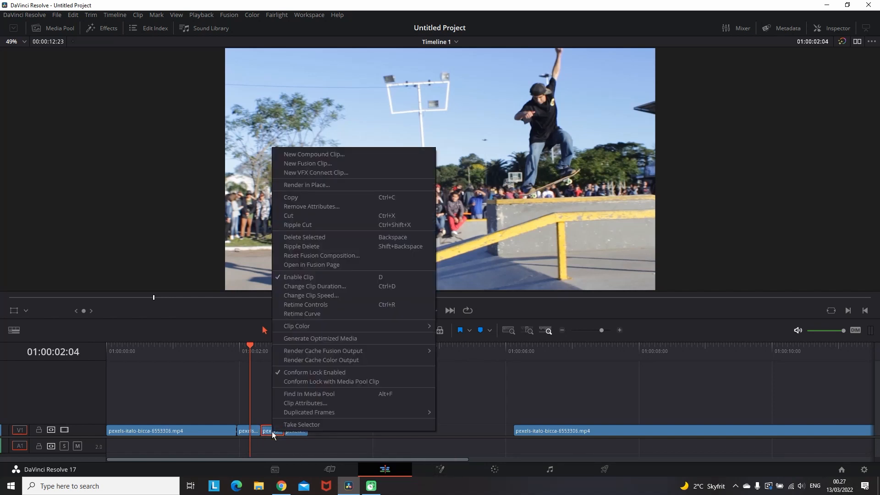
{"action": "mouse_move", "coordinate": [311, 295]}
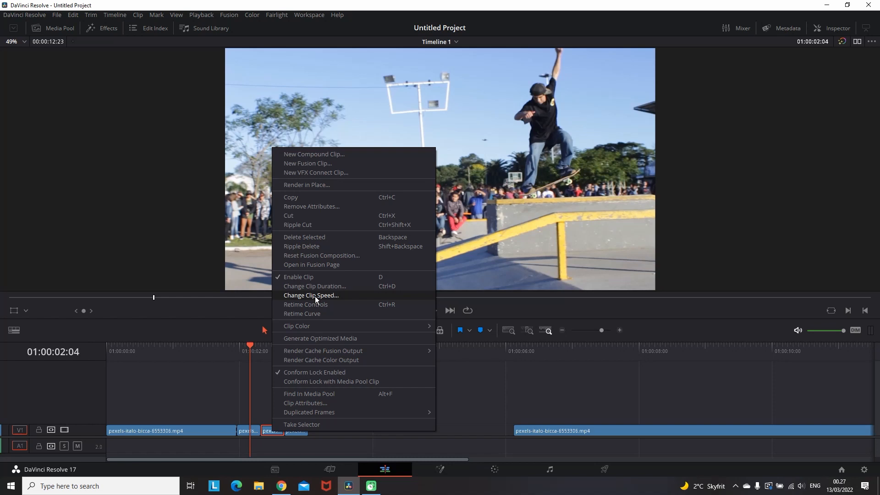
{"action": "left_click", "coordinate": [311, 295]}
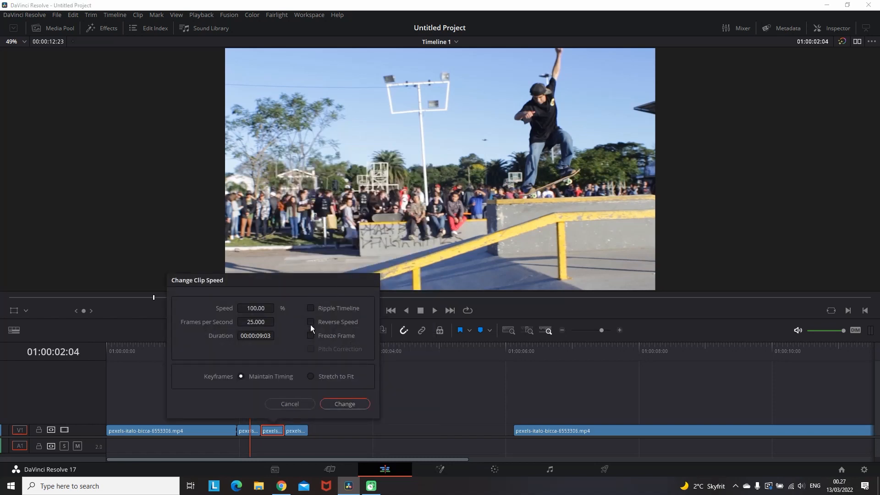
{"action": "left_click", "coordinate": [310, 321]}
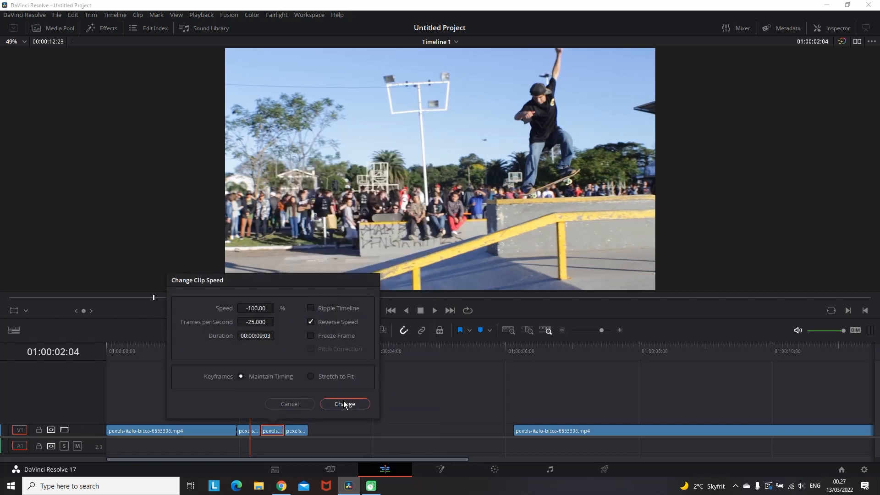
{"action": "left_click", "coordinate": [344, 403]}
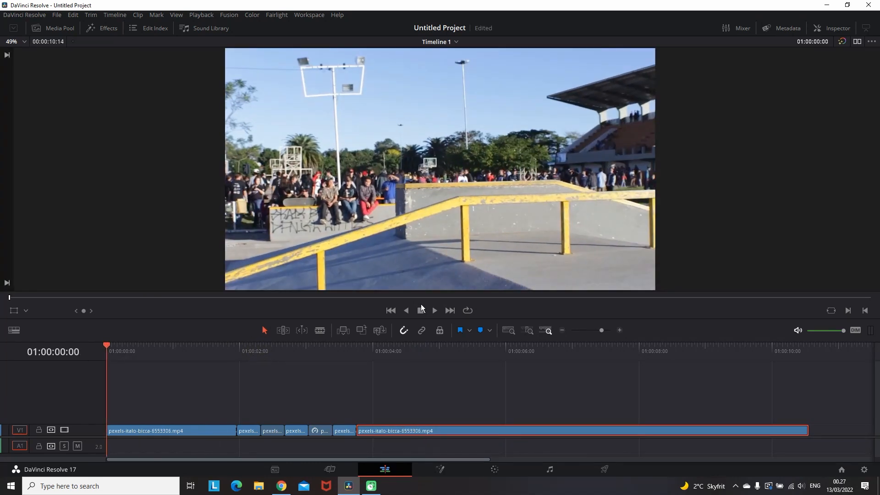
Play and stop the forward-reverse-forward skateboard trick repeat to review it
{"action": "left_click", "coordinate": [434, 310]}
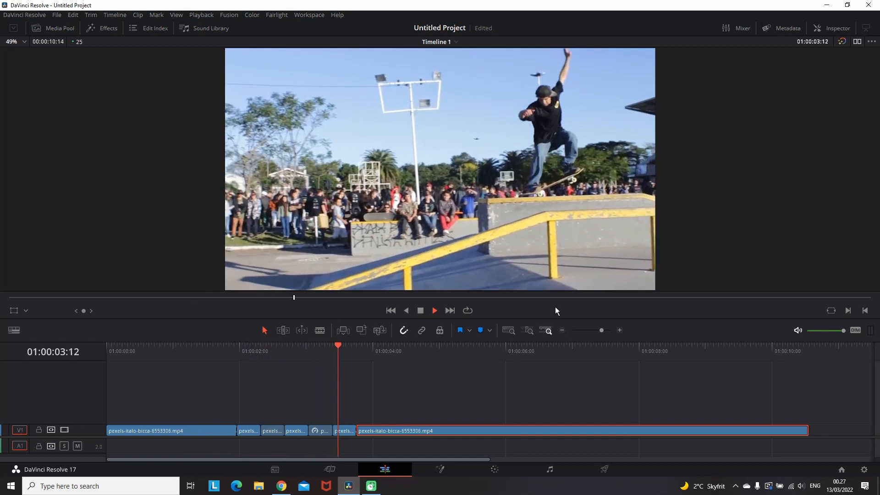
{"action": "left_click", "coordinate": [434, 309]}
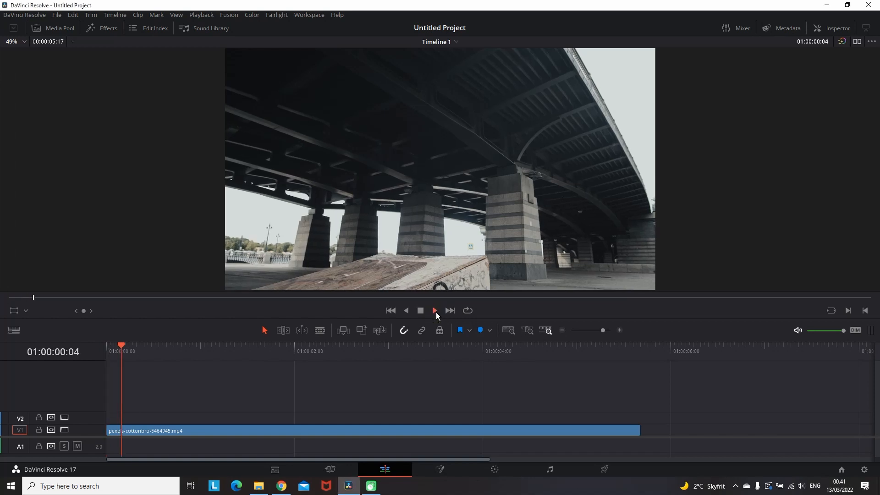
Play back the flickering BMX opening with the sliced version stacked over an uncut copy
{"action": "left_click", "coordinate": [420, 311]}
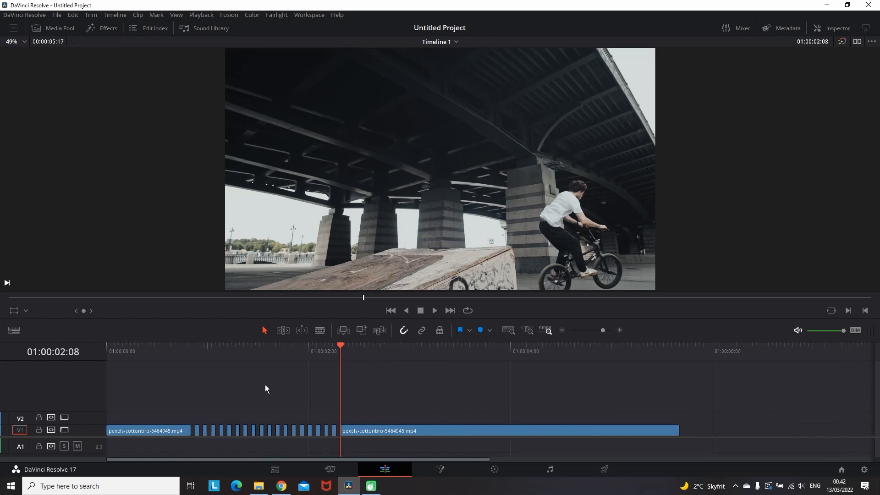
{"action": "left_click", "coordinate": [434, 310]}
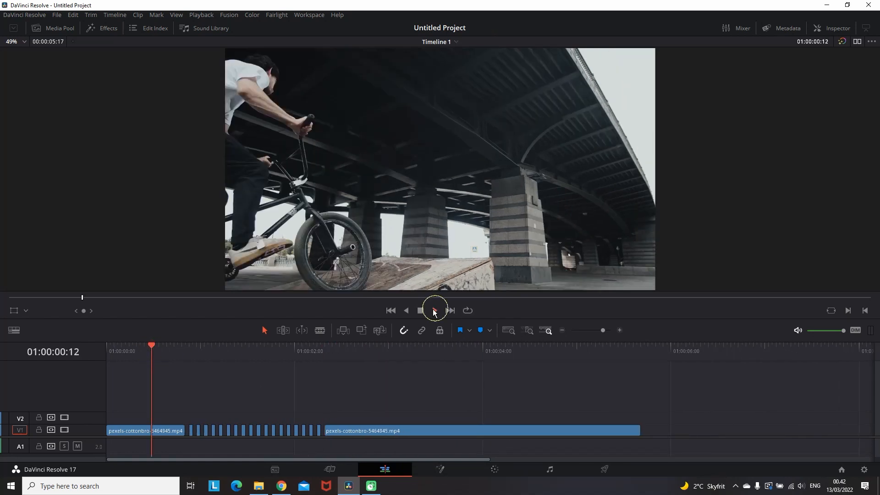
{"action": "left_click", "coordinate": [435, 310]}
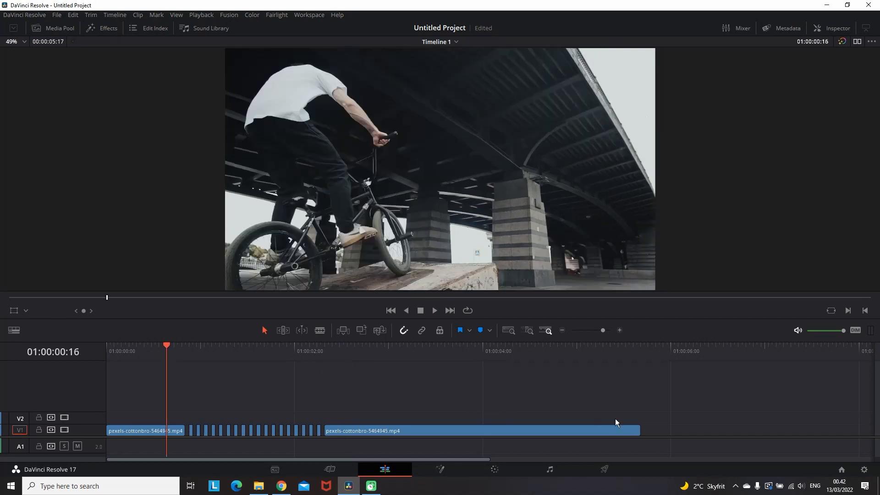
{"action": "left_click", "coordinate": [143, 431]}
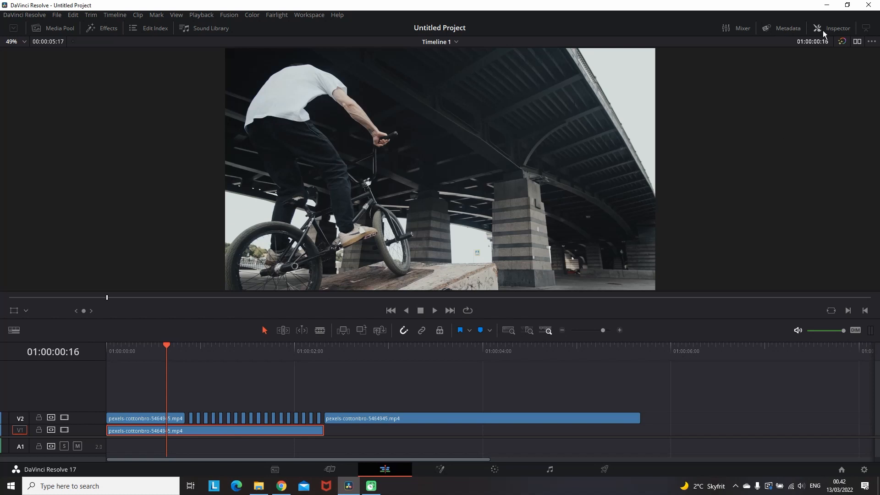
Show the lower BMX copy's properties in the Inspector and play back the mirrored flicker
{"action": "left_click", "coordinate": [836, 28]}
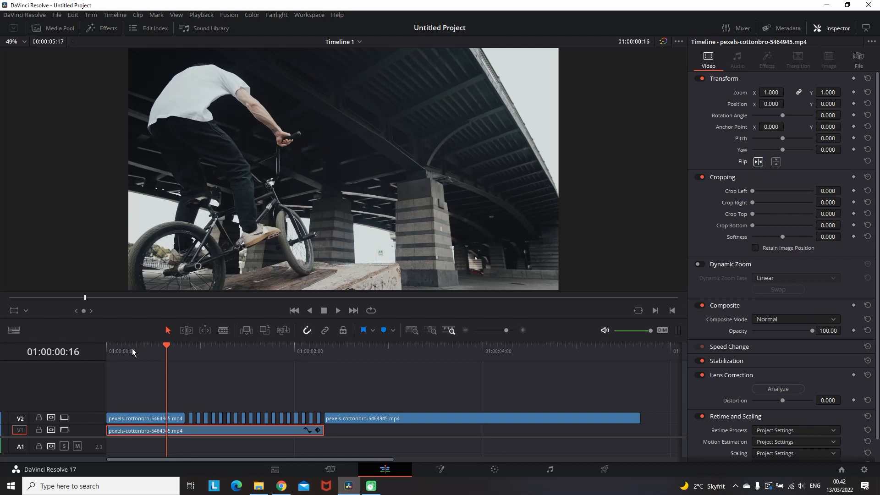
{"action": "left_click", "coordinate": [338, 310]}
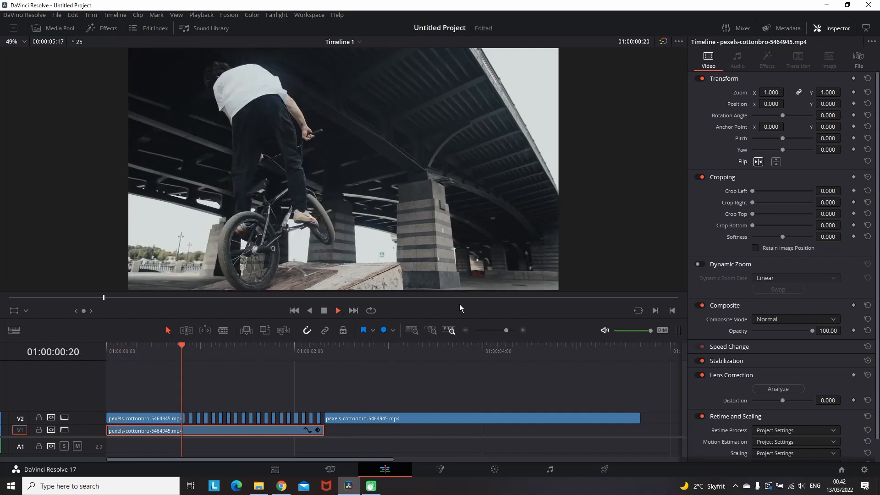
{"action": "left_click", "coordinate": [337, 309]}
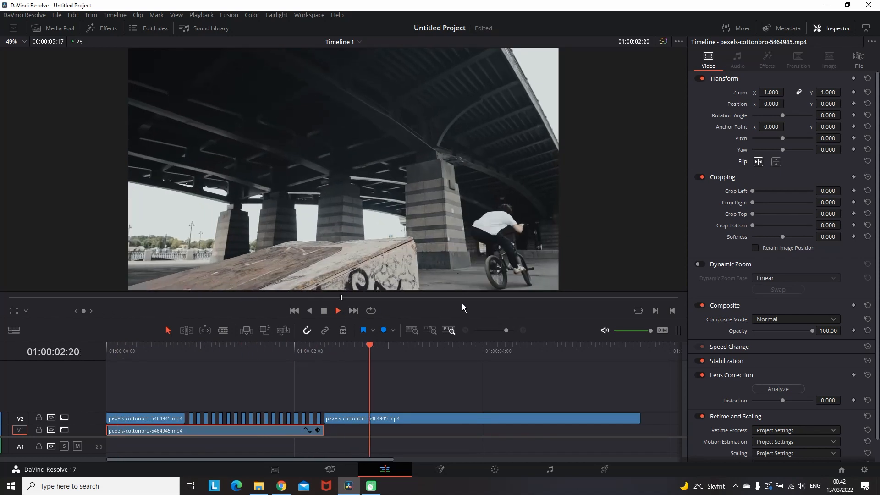